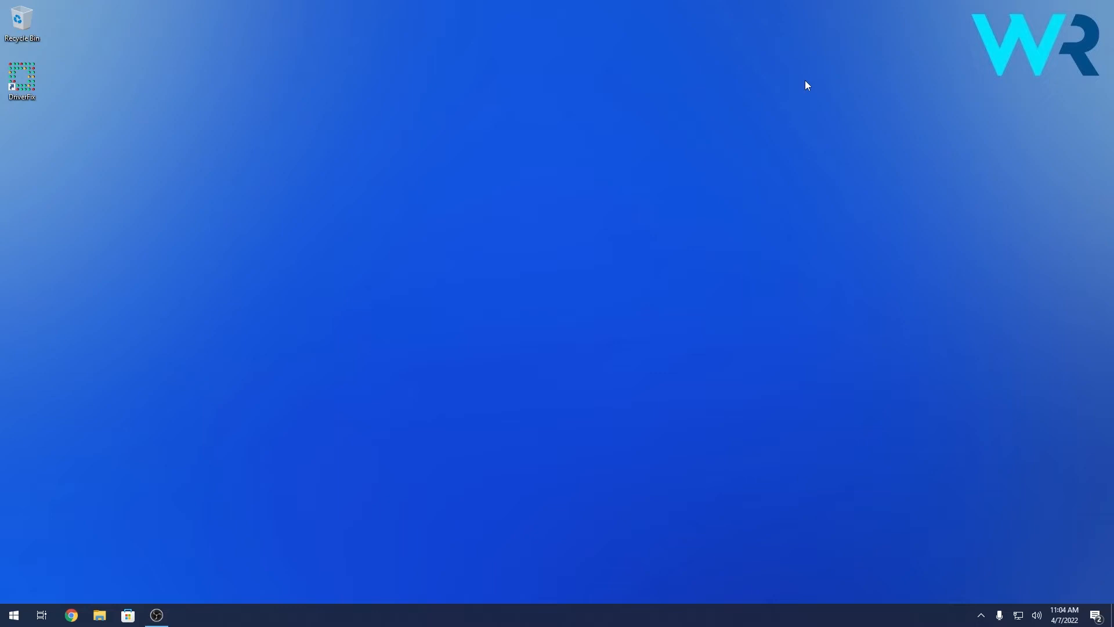
# - Search the Start menu for 'notepad' to find the Notepad app
pyautogui.click(12, 615)
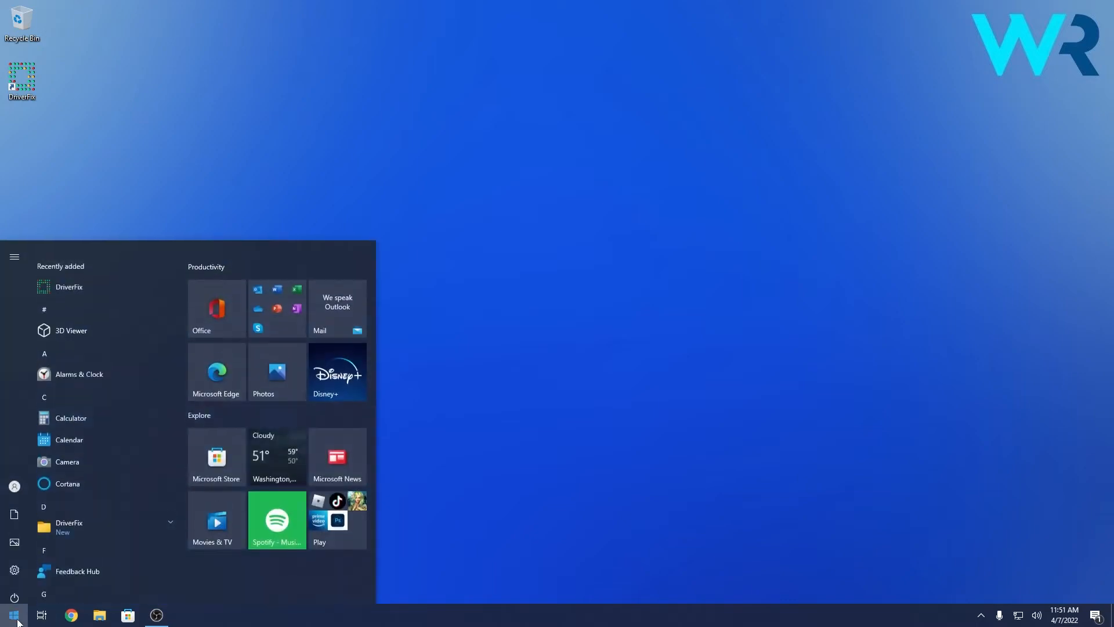
pyautogui.write('notepad')
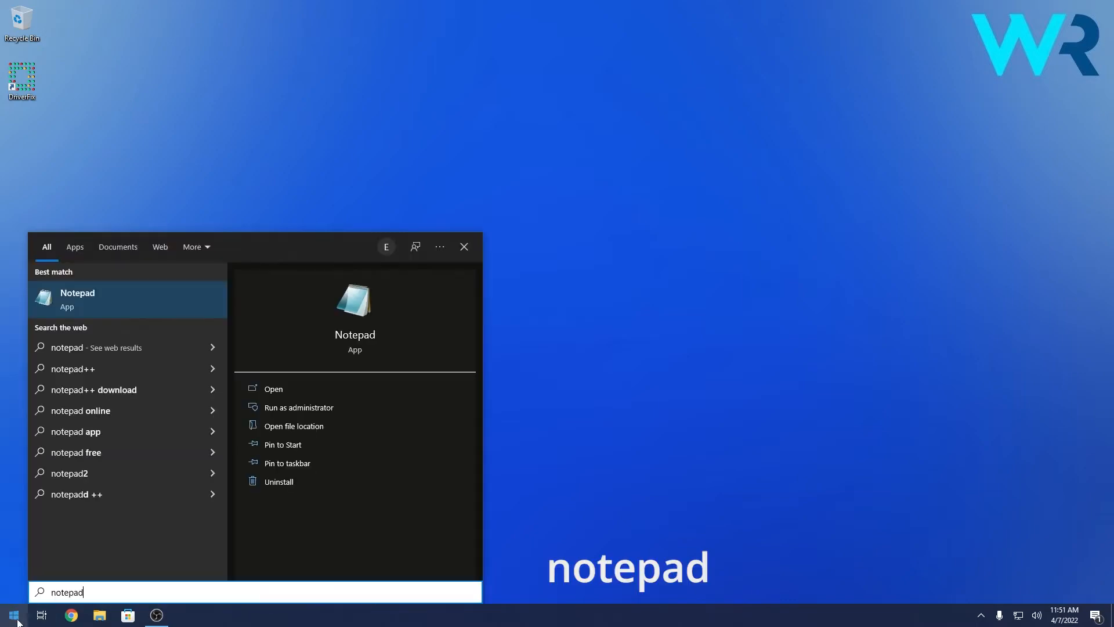
pyautogui.moveTo(99, 306)
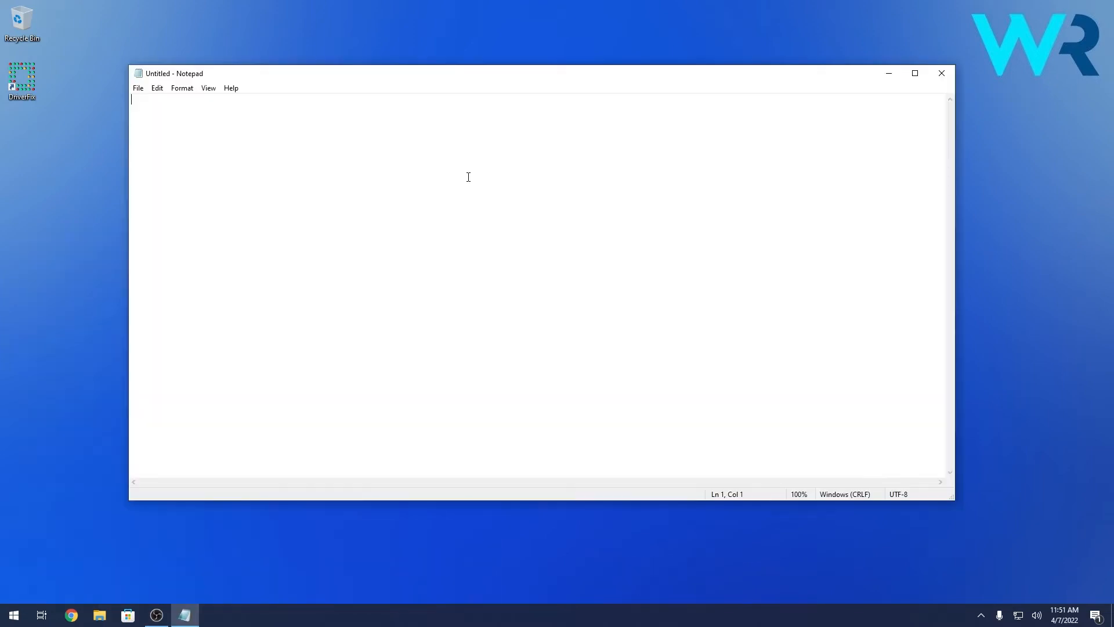
pyautogui.moveTo(443, 193)
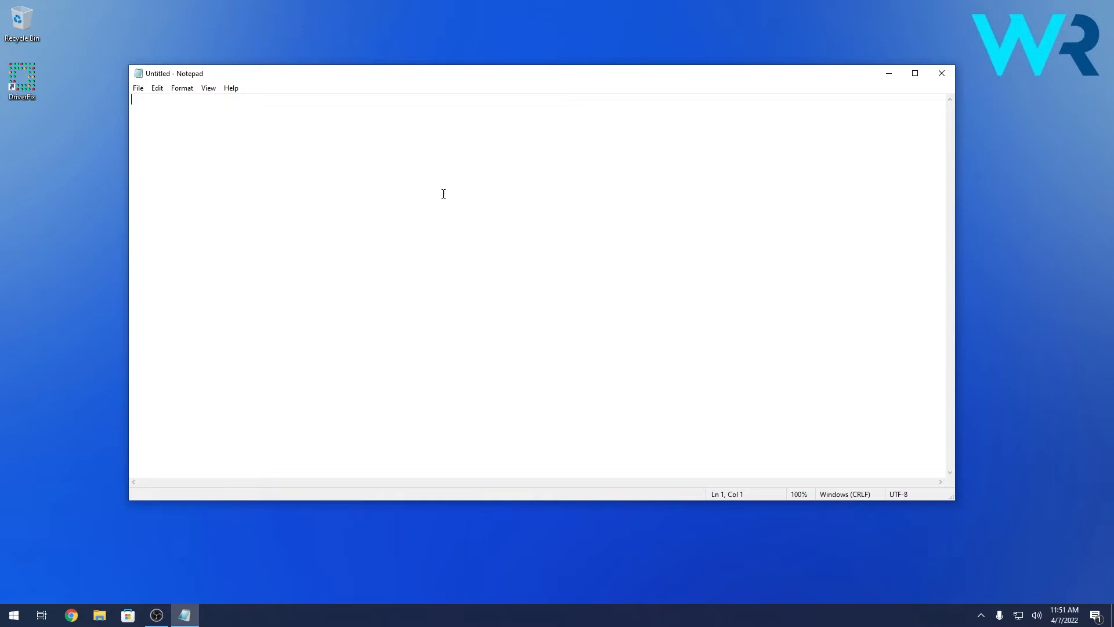
# - Bring up Notepad's Open dialog from the File menu
pyautogui.click(138, 88)
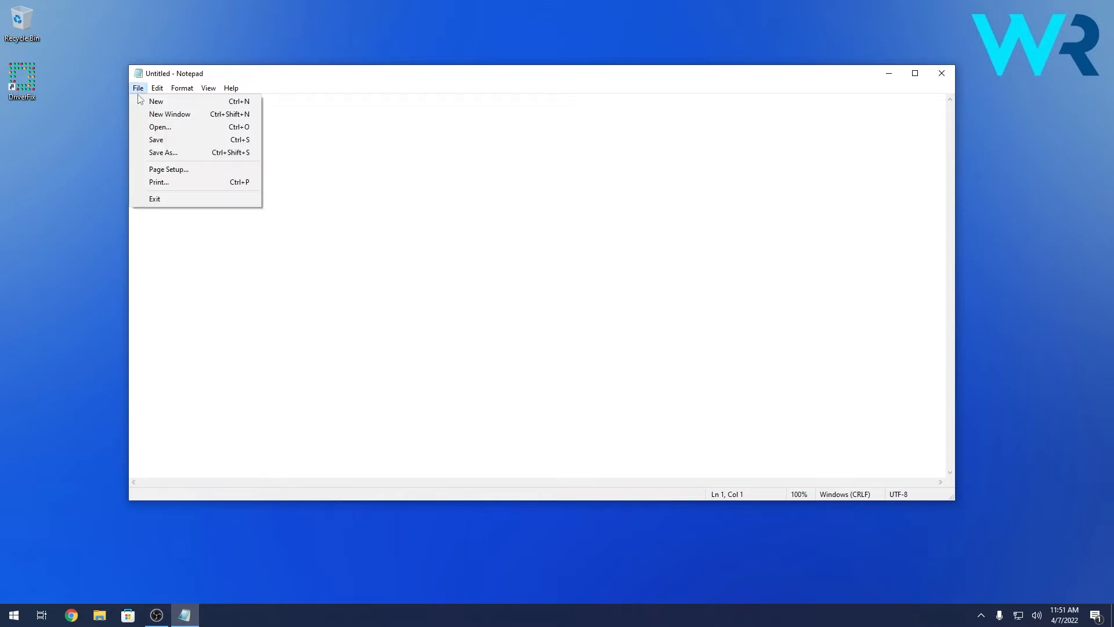
pyautogui.click(160, 127)
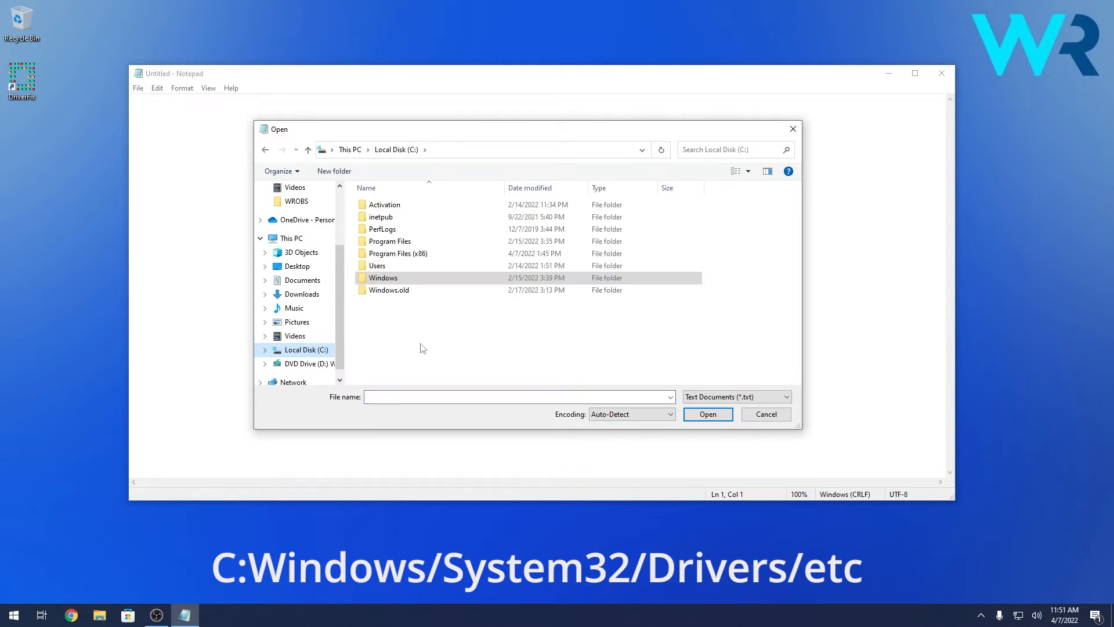
# - Navigate the Open dialog through Windows, System32 and drivers into the etc folder
pyautogui.doubleClick(383, 278)
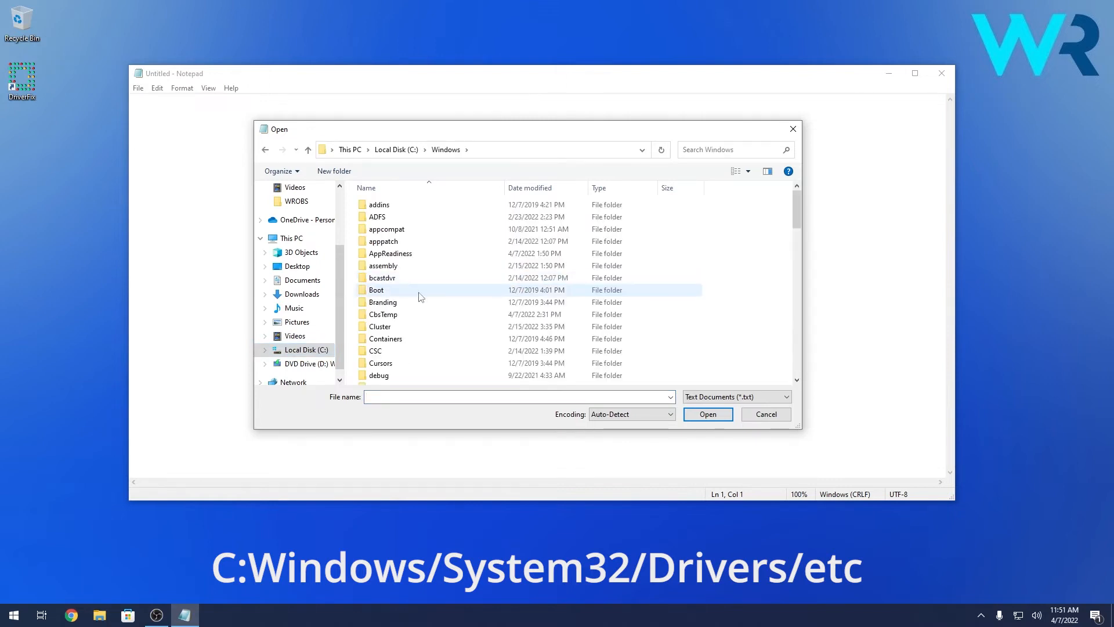
pyautogui.scroll(-3)
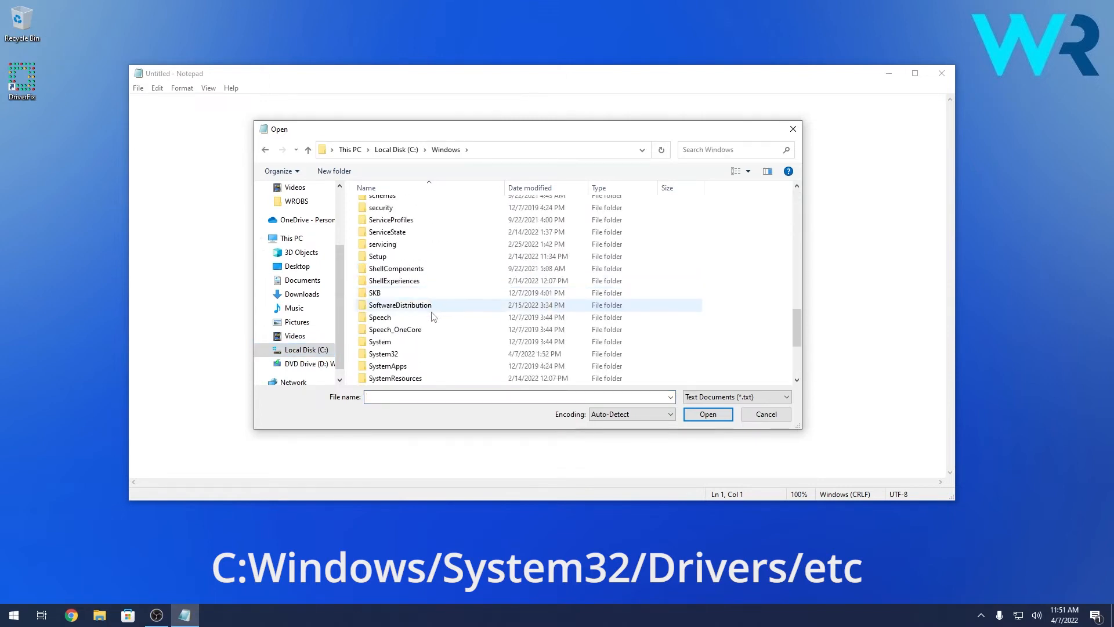
pyautogui.doubleClick(382, 354)
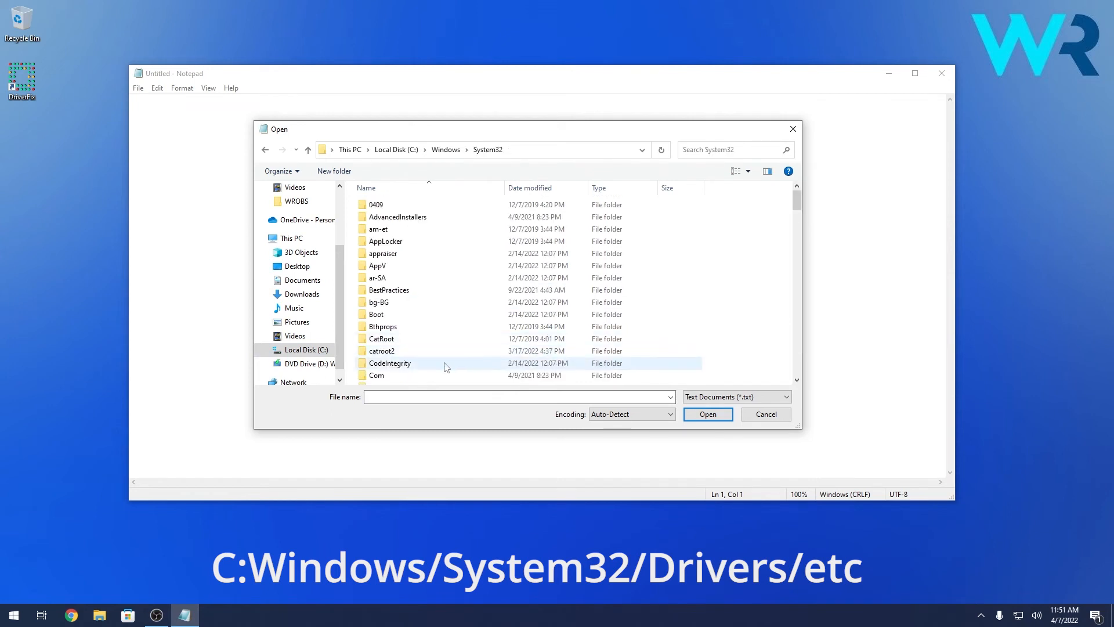
pyautogui.scroll(-3)
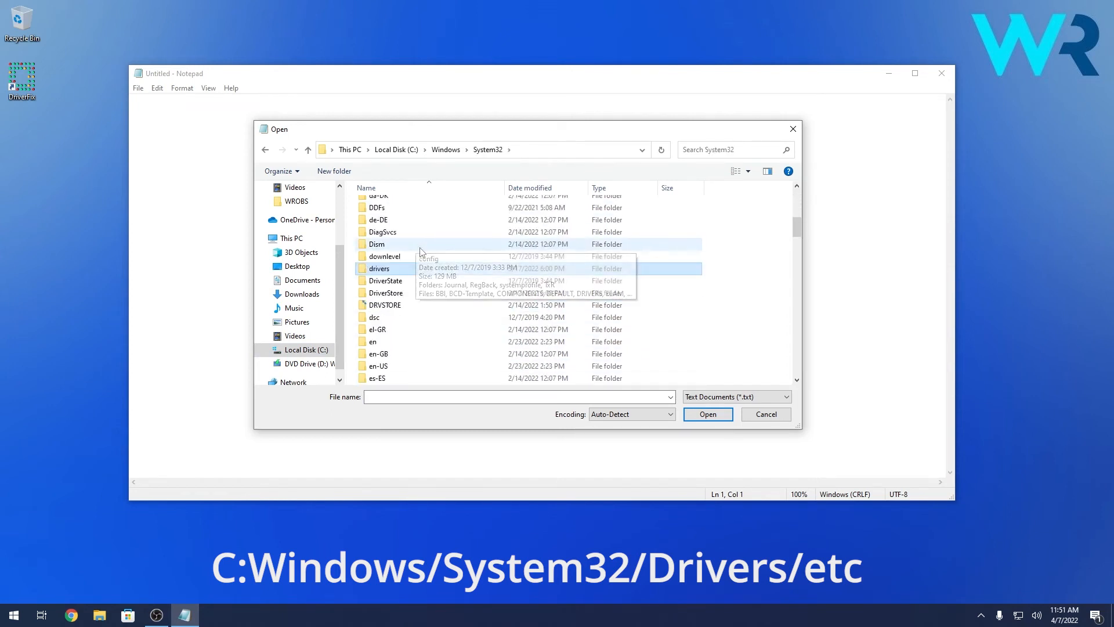
pyautogui.doubleClick(379, 268)
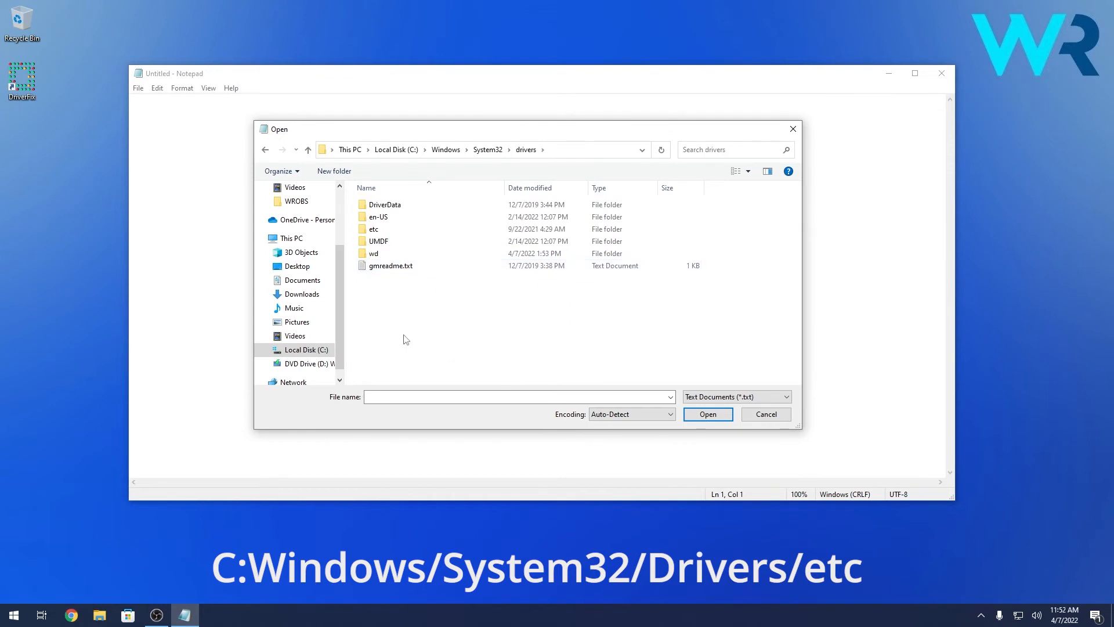
pyautogui.click(374, 229)
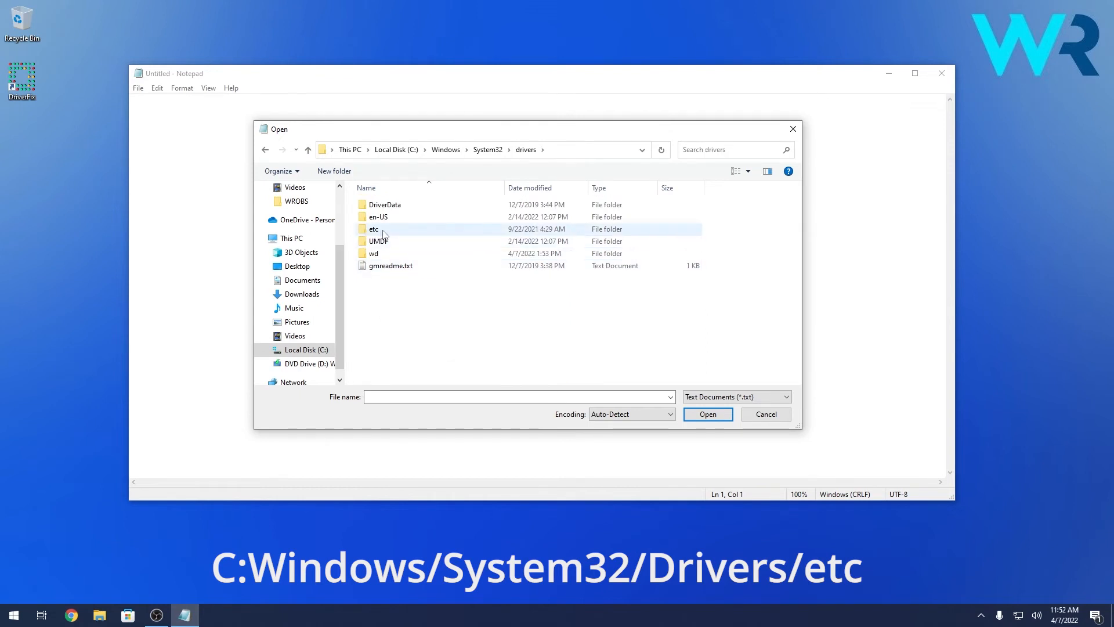
pyautogui.doubleClick(373, 228)
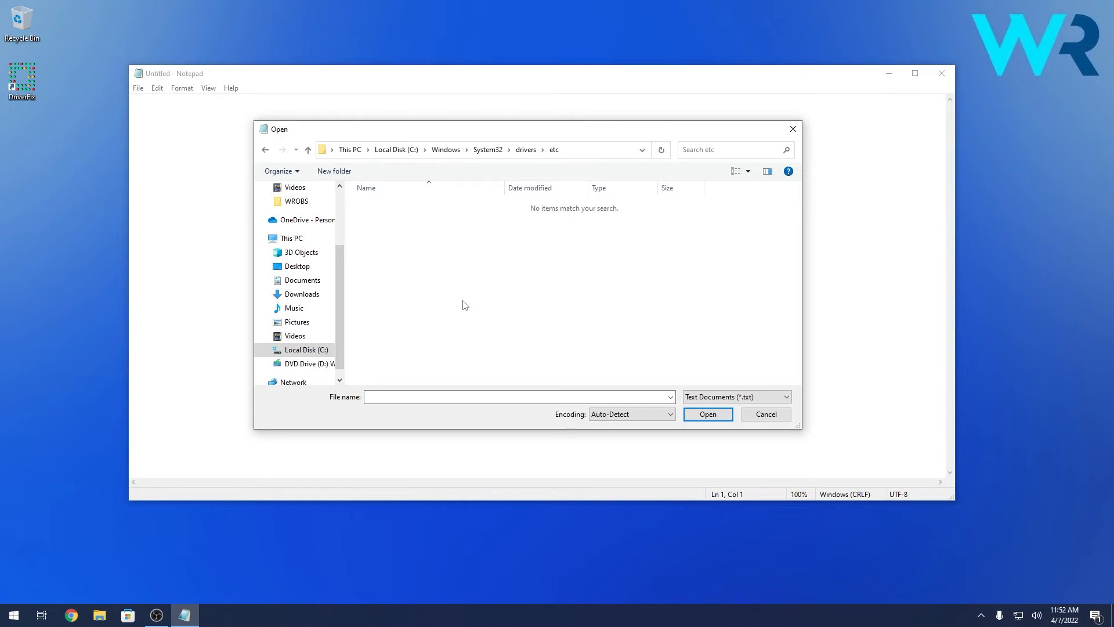
pyautogui.moveTo(689, 353)
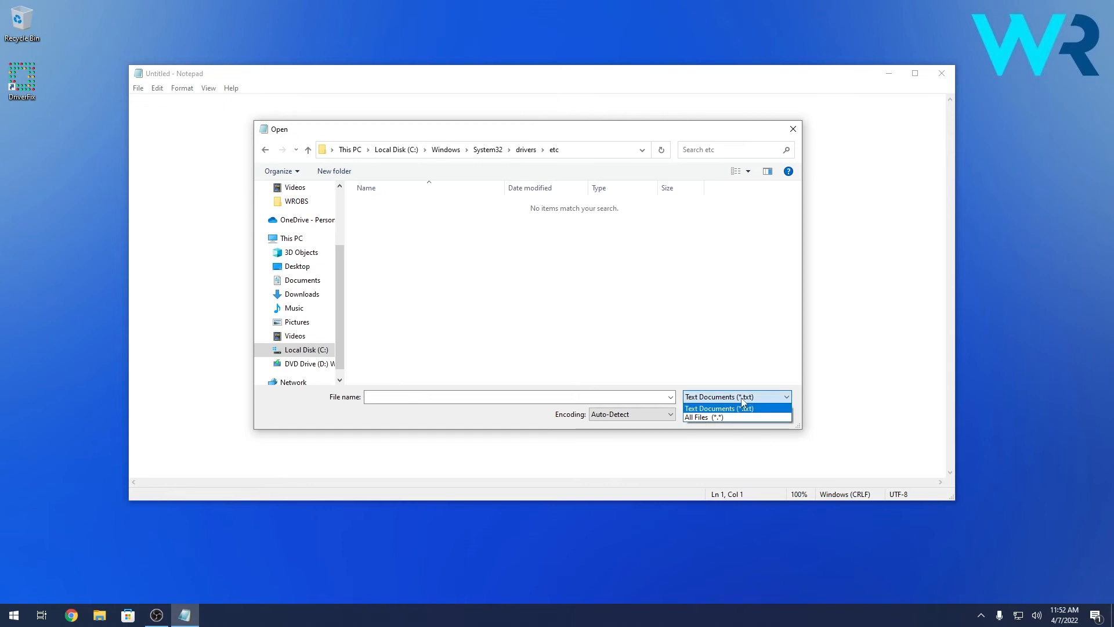
# - Switch the file filter to All Files (*.*) and open the hosts file
pyautogui.click(703, 417)
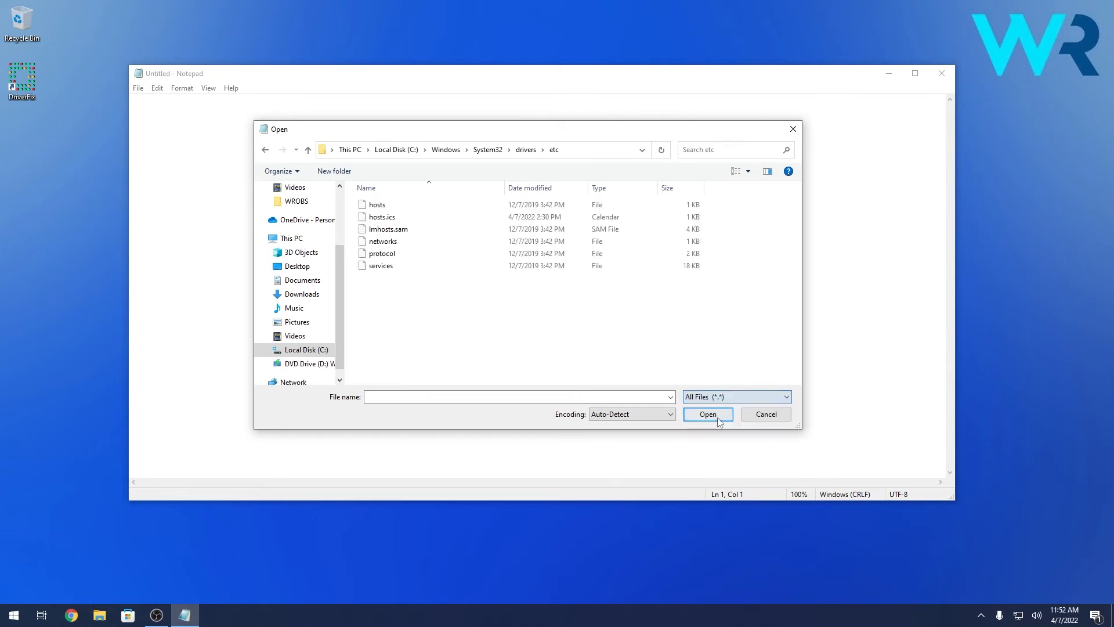
pyautogui.moveTo(427, 317)
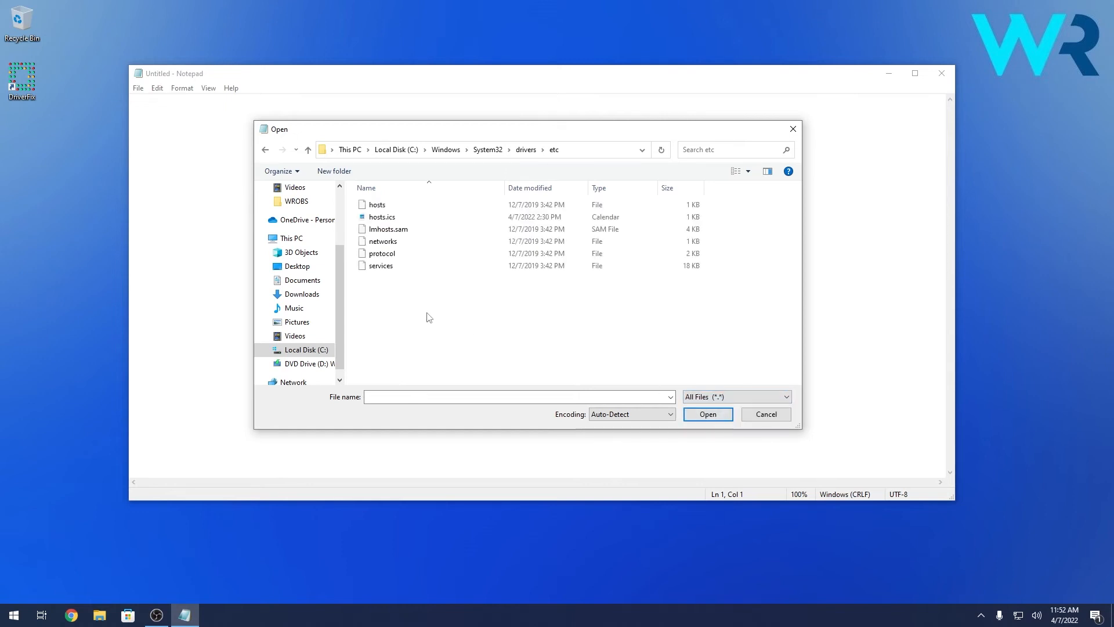
pyautogui.click(376, 205)
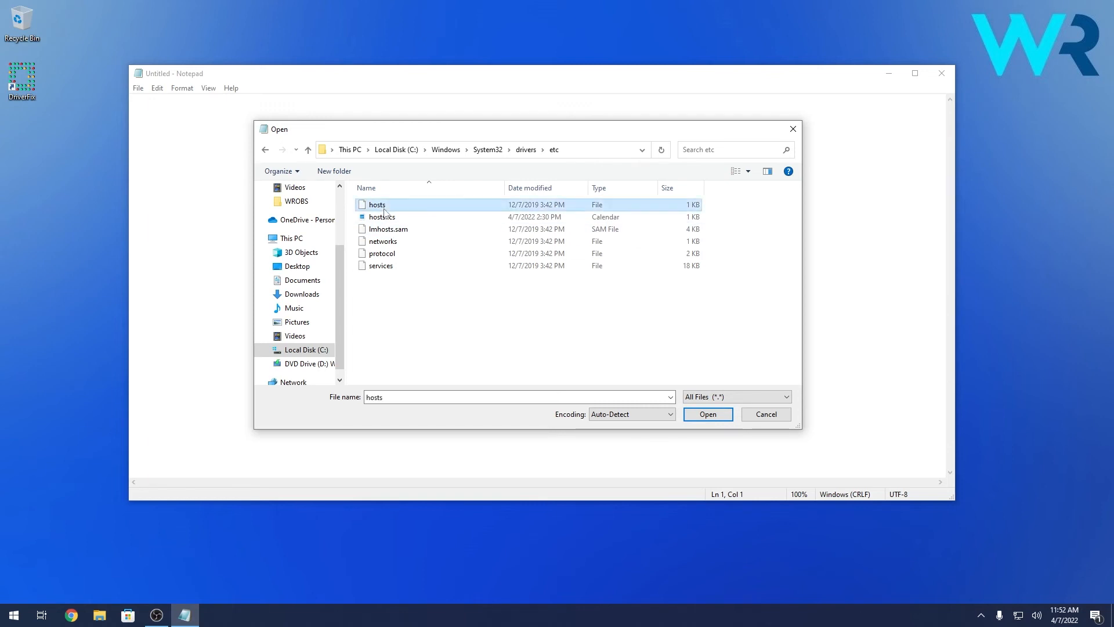
pyautogui.click(706, 415)
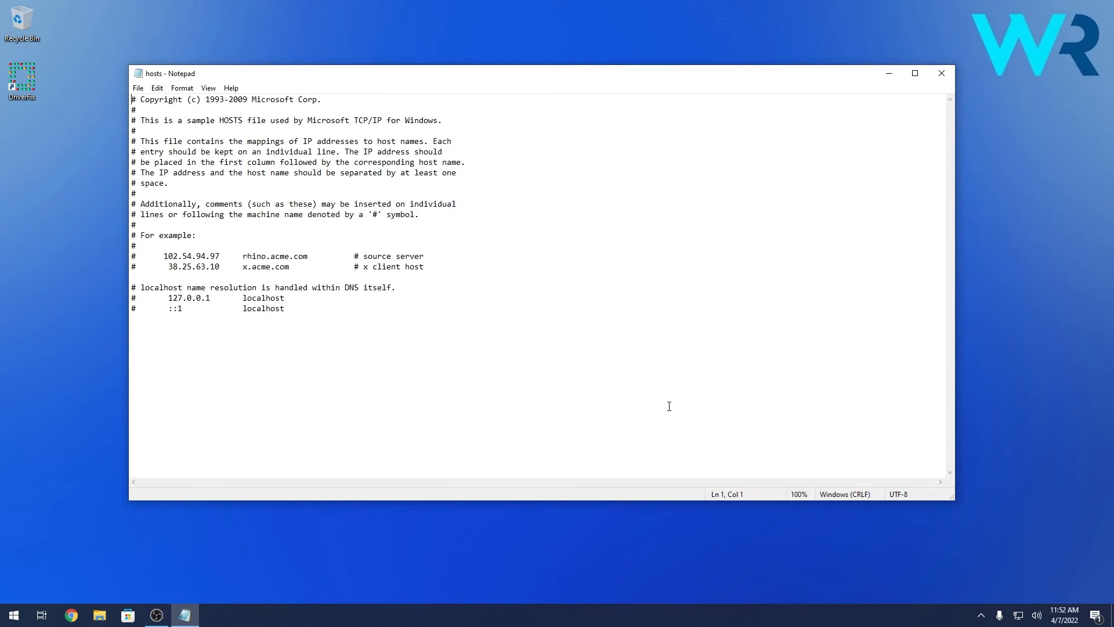
pyautogui.moveTo(577, 375)
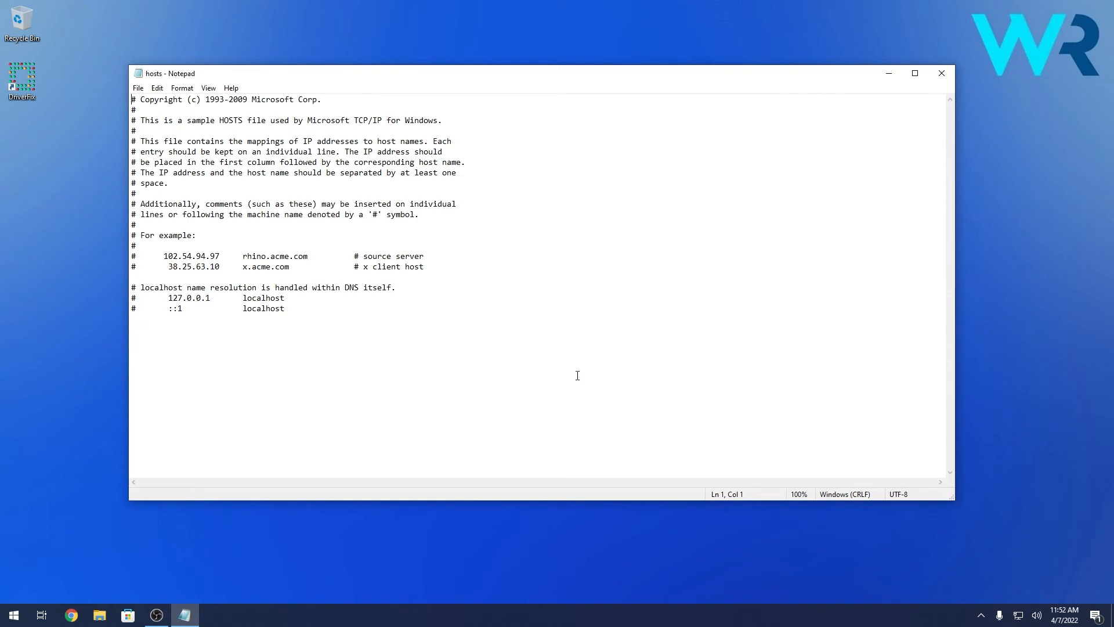
pyautogui.moveTo(358, 350)
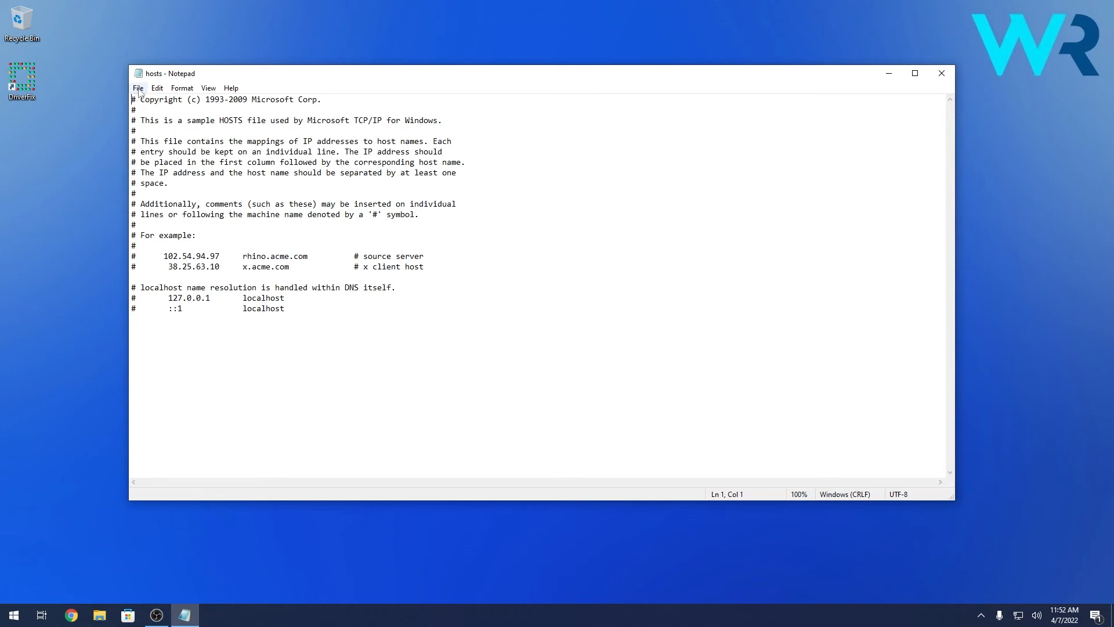
# - Close Notepad without saving changes to the hosts file
pyautogui.click(137, 88)
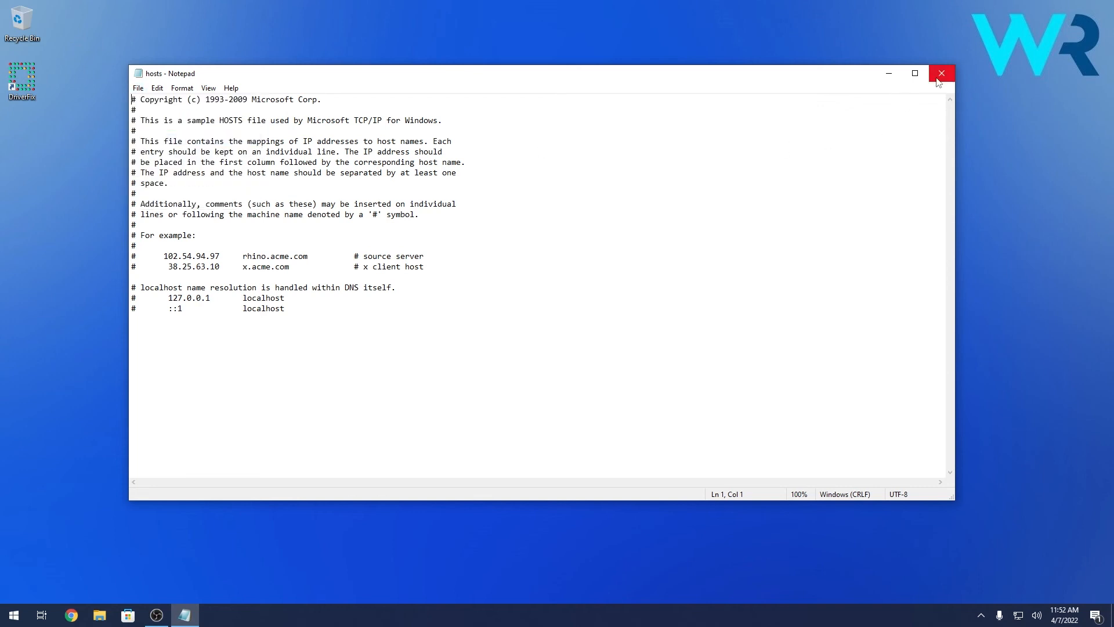
pyautogui.click(941, 73)
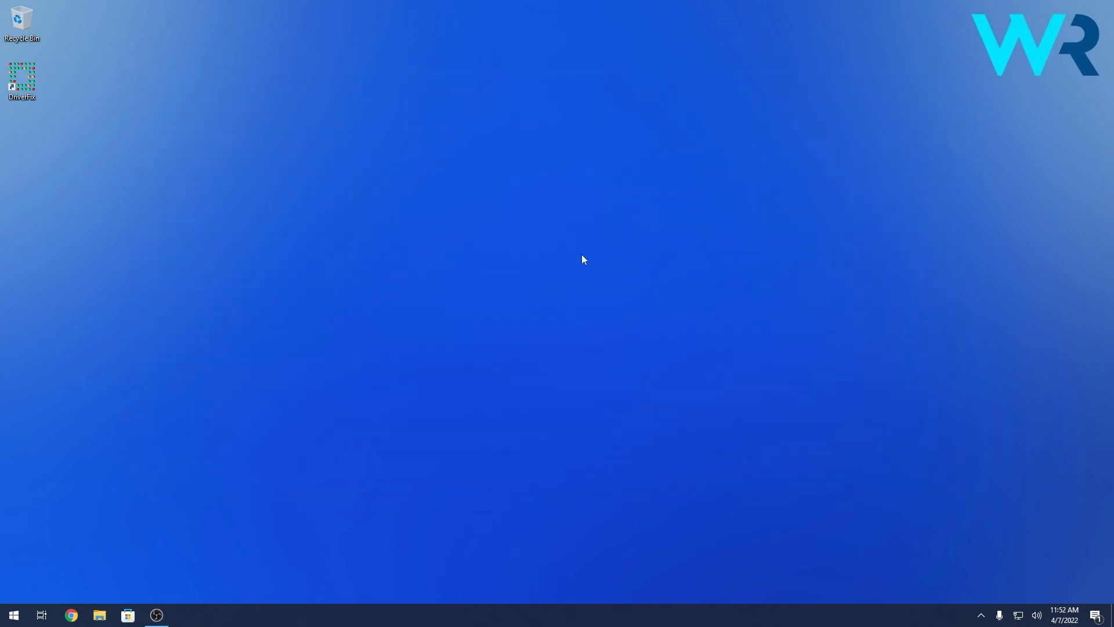